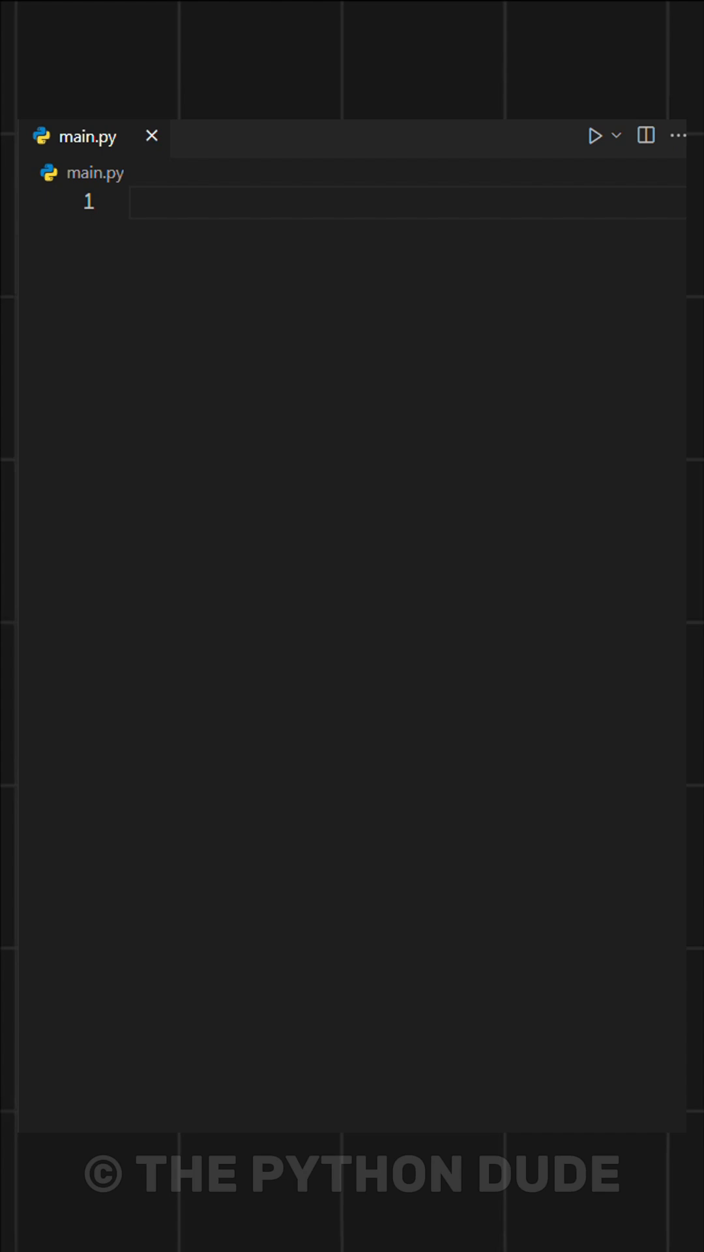
mouse_move(393, 394)
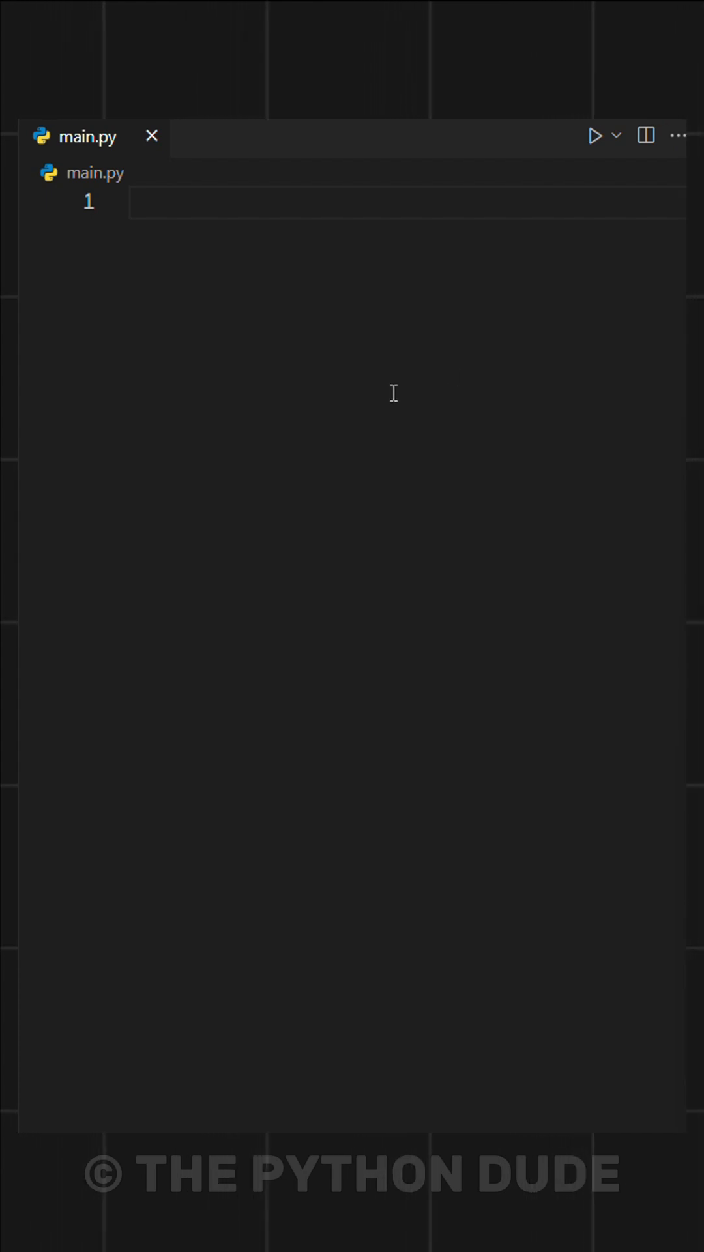
Step: Write numbers = [] and a for loop over range(1, 11) appending x
text(numbers = [])
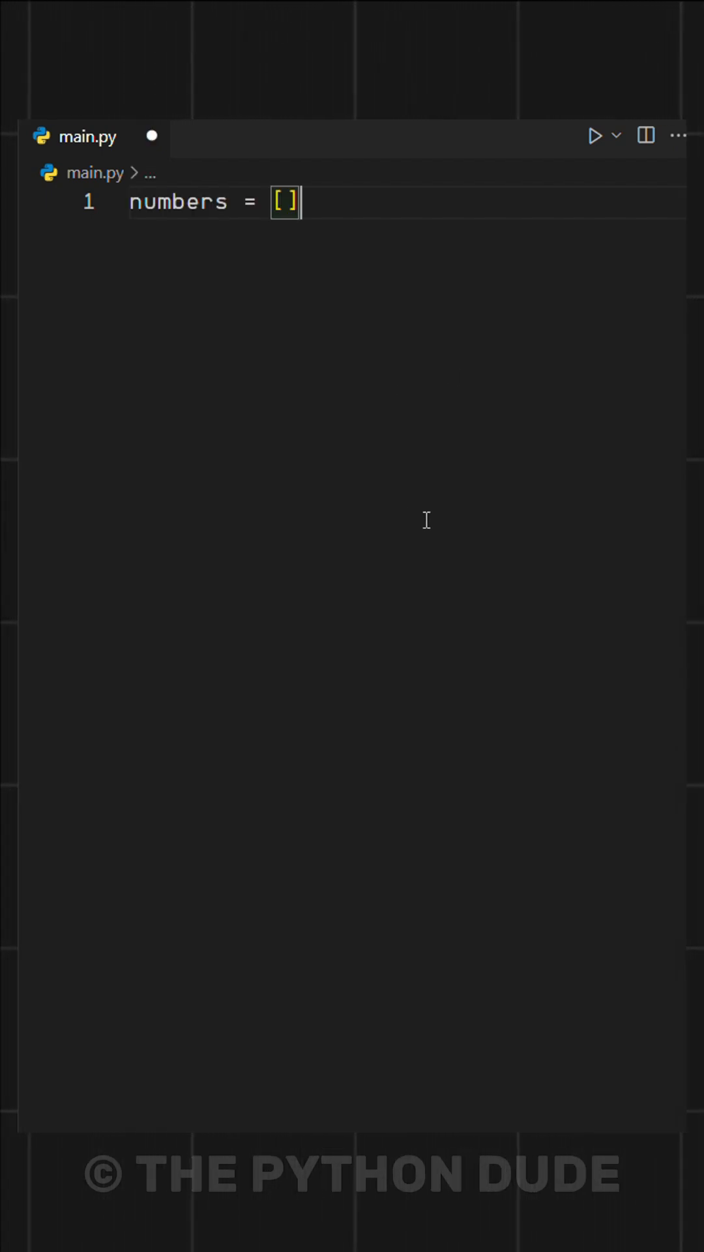
key(enter)
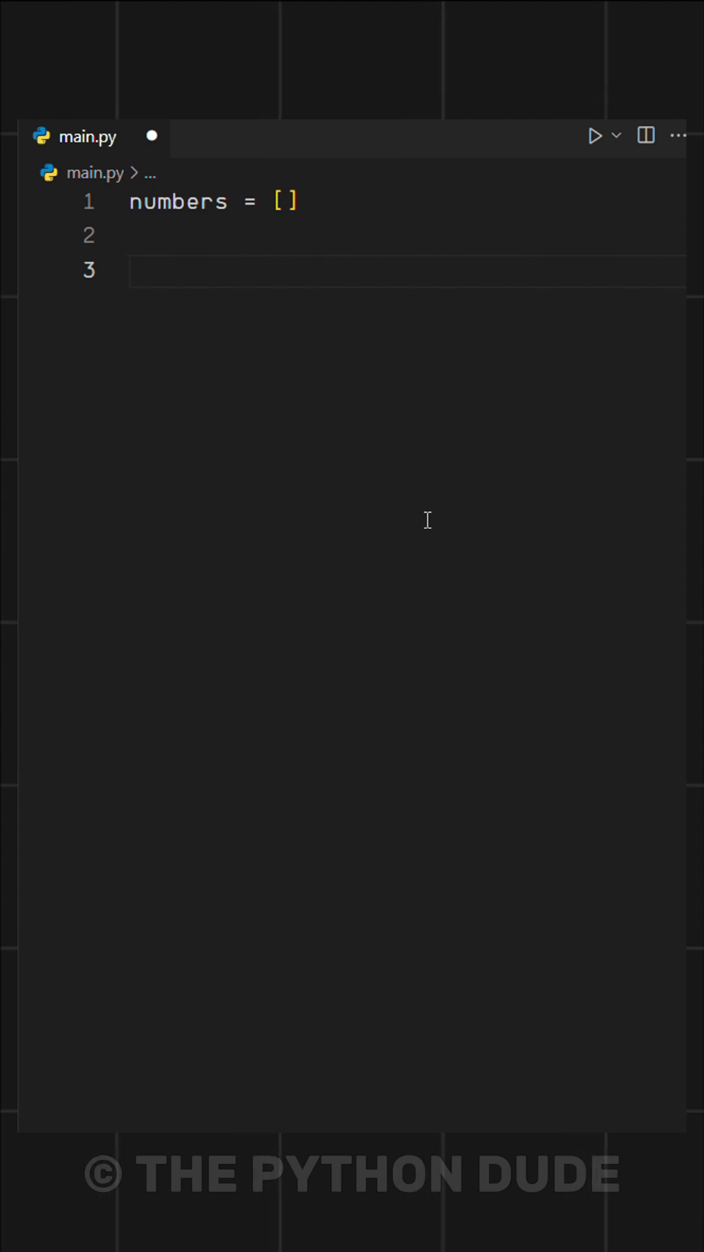
text(for x in range(1, 11):)
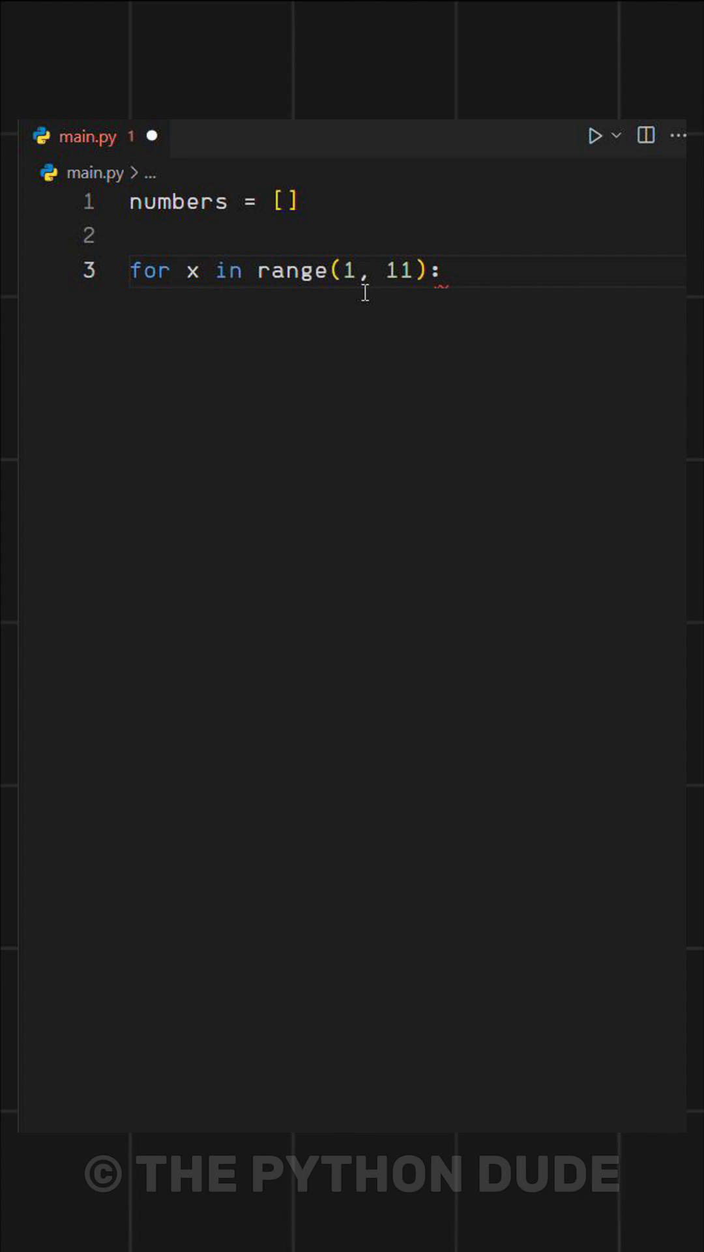
drag(344, 270, 415, 270)
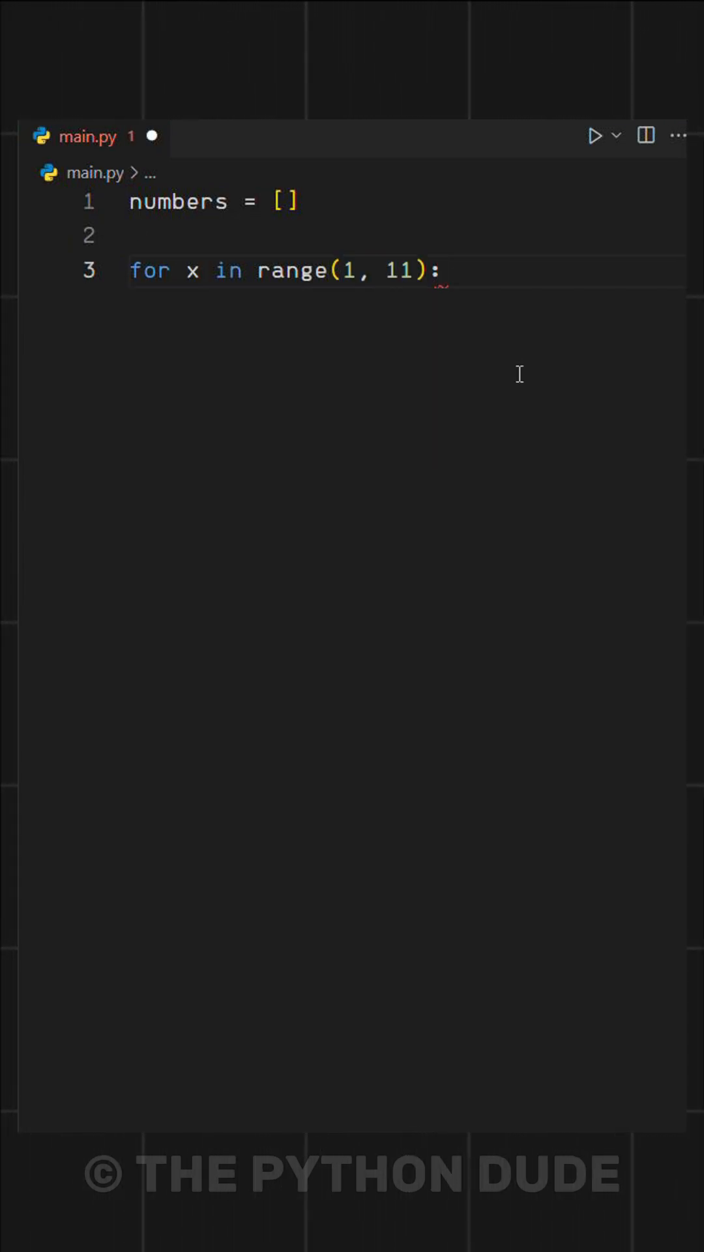
text(numbers.append(x))
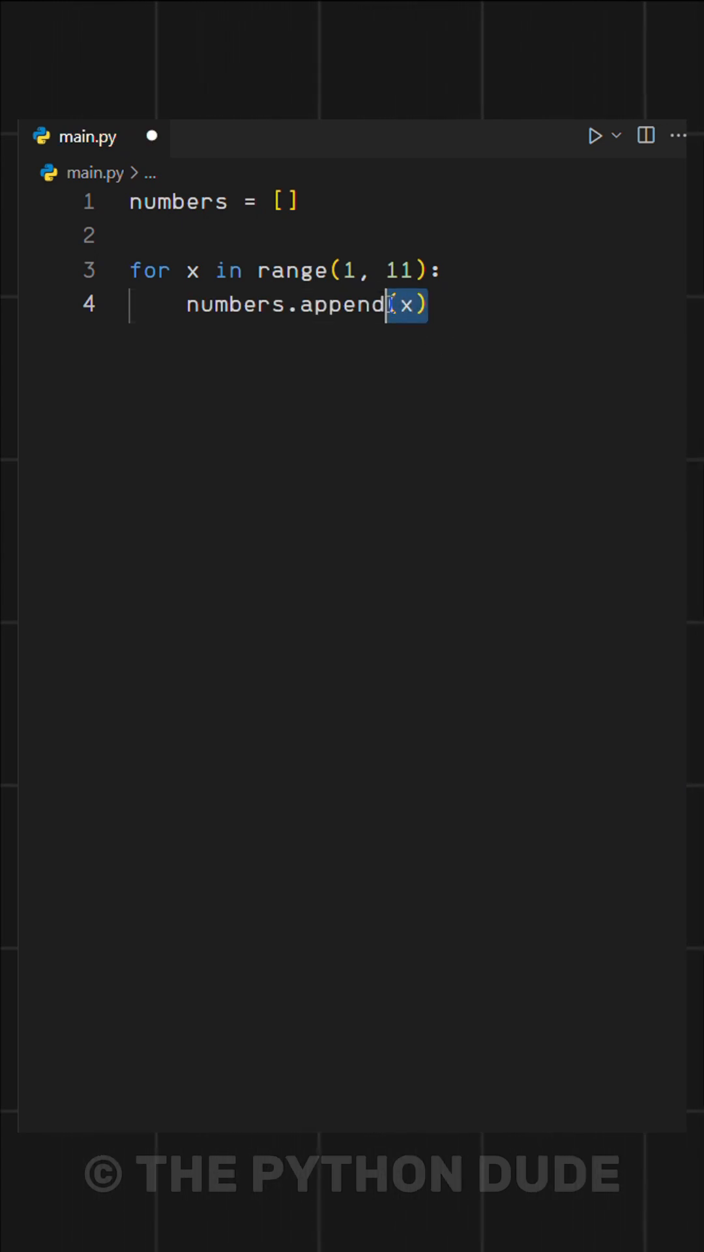
Step: Add print(numbers) and run main.py to output 1 through 10
key(Enter)
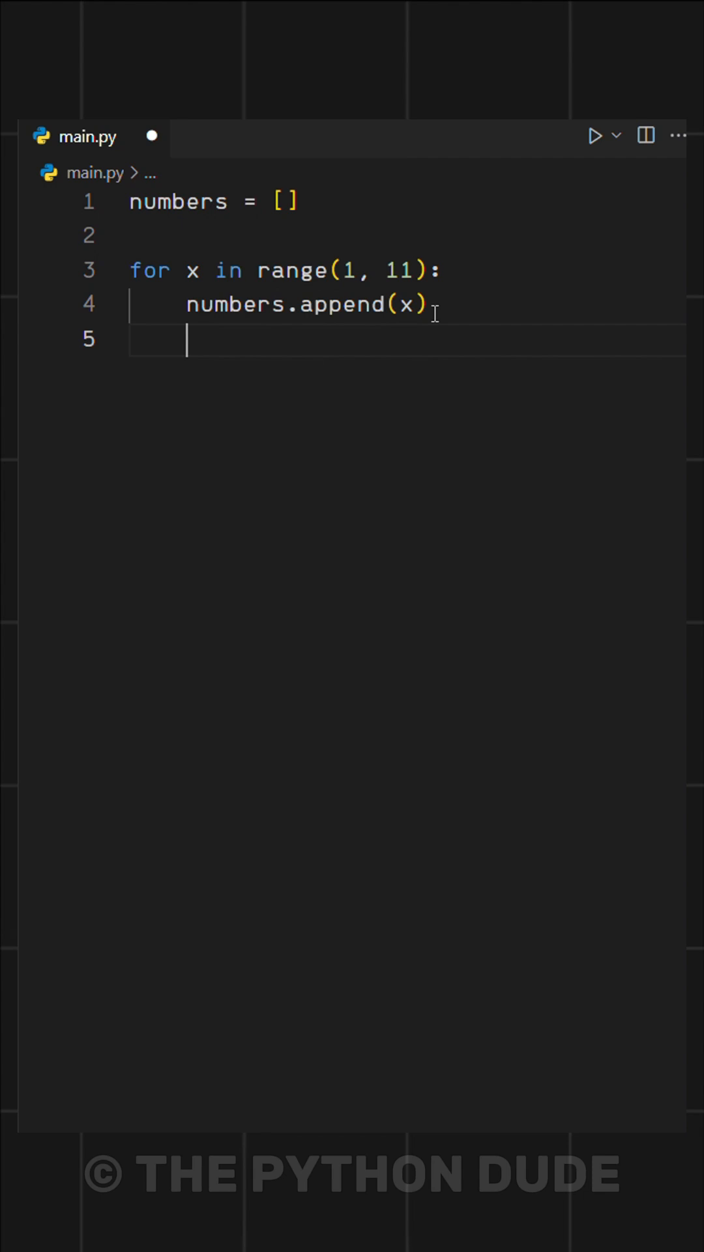
text(print(numbers))
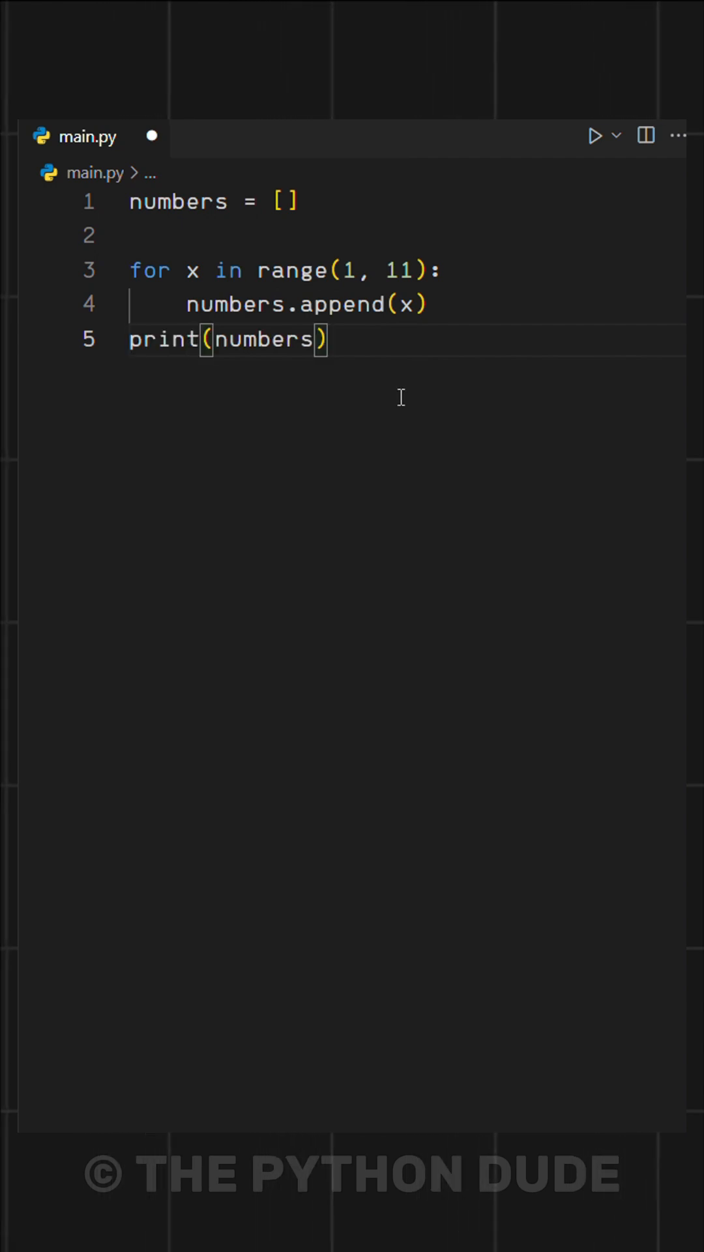
click(595, 134)
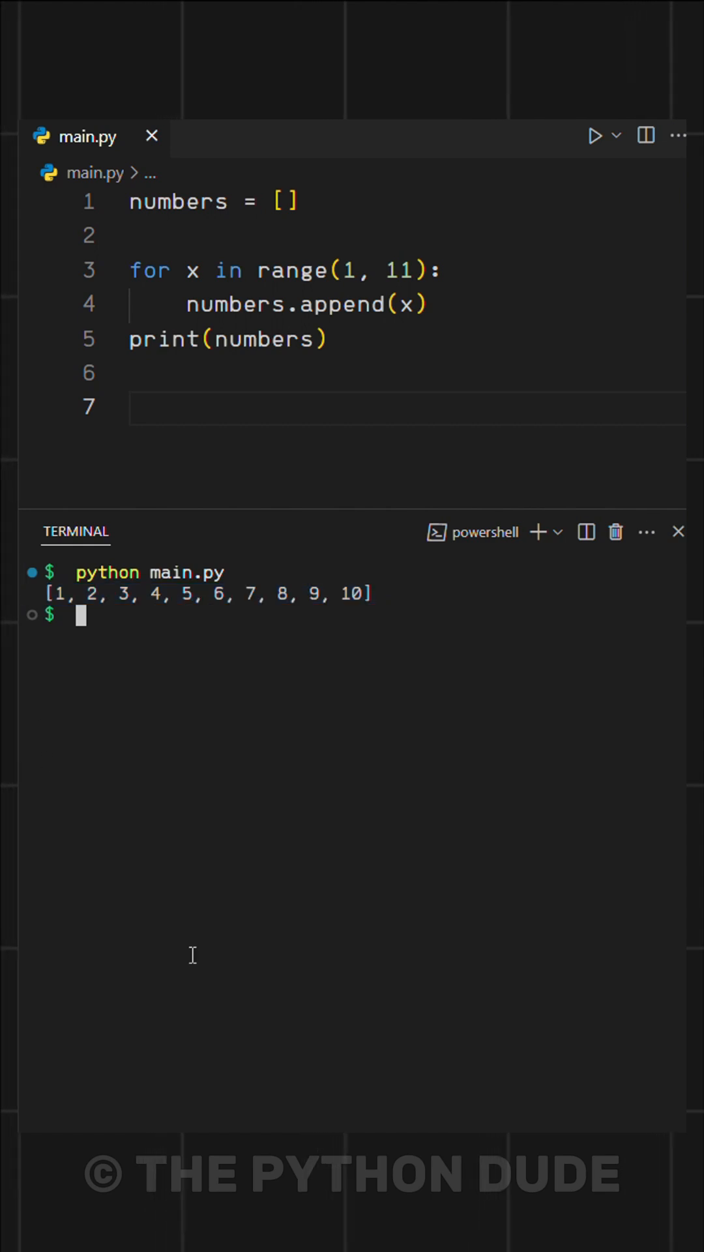
mouse_move(355, 547)
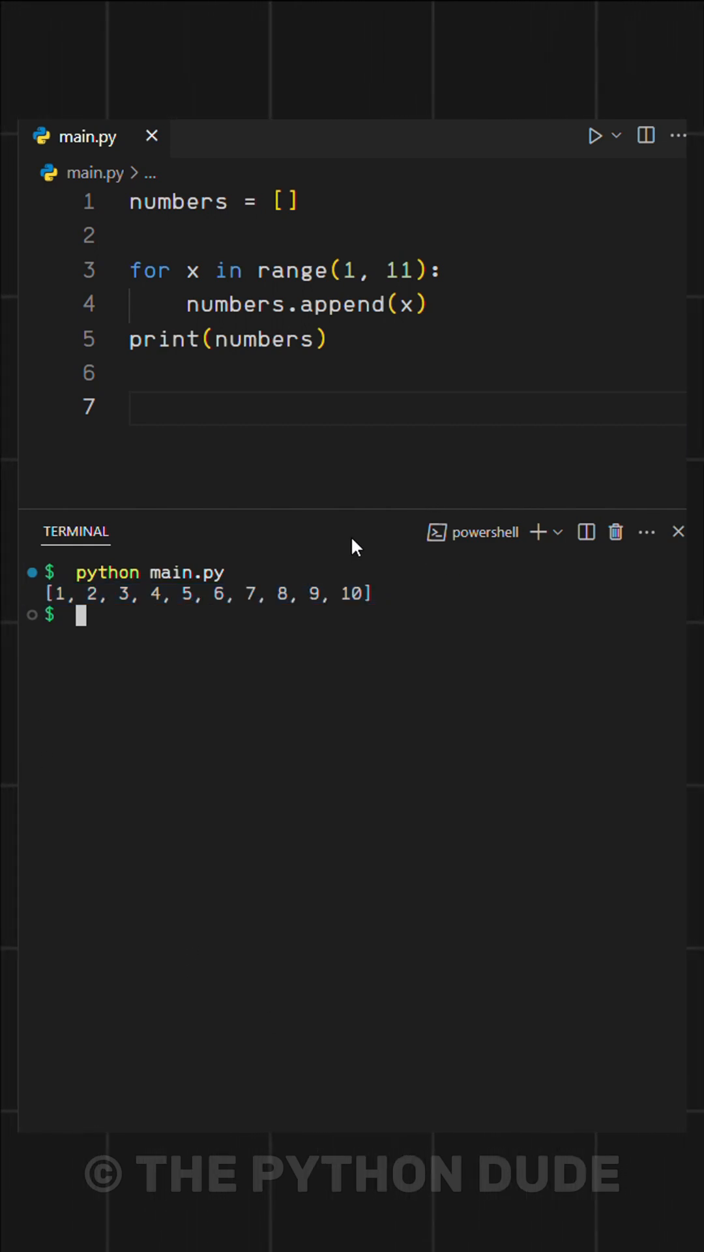
Step: Clear the terminal with cls and start numbers = [x for x in range(1, 11)] on line 7
text(c)
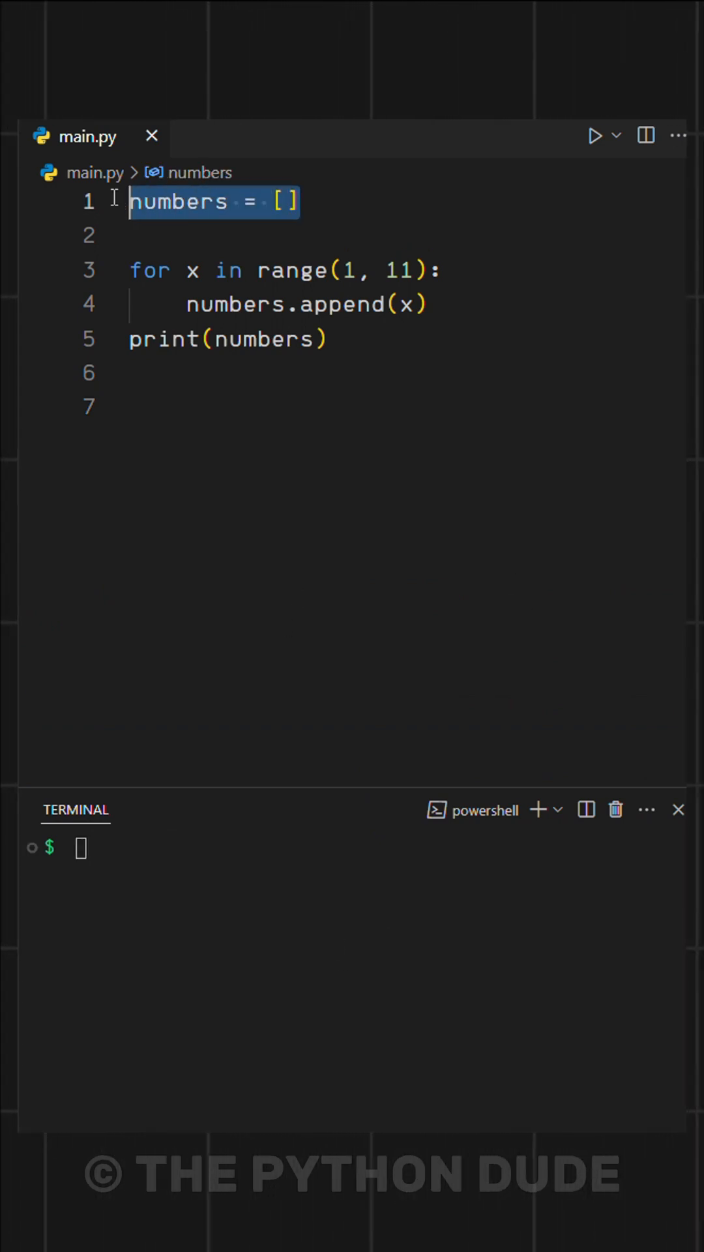
text(numbers = [])
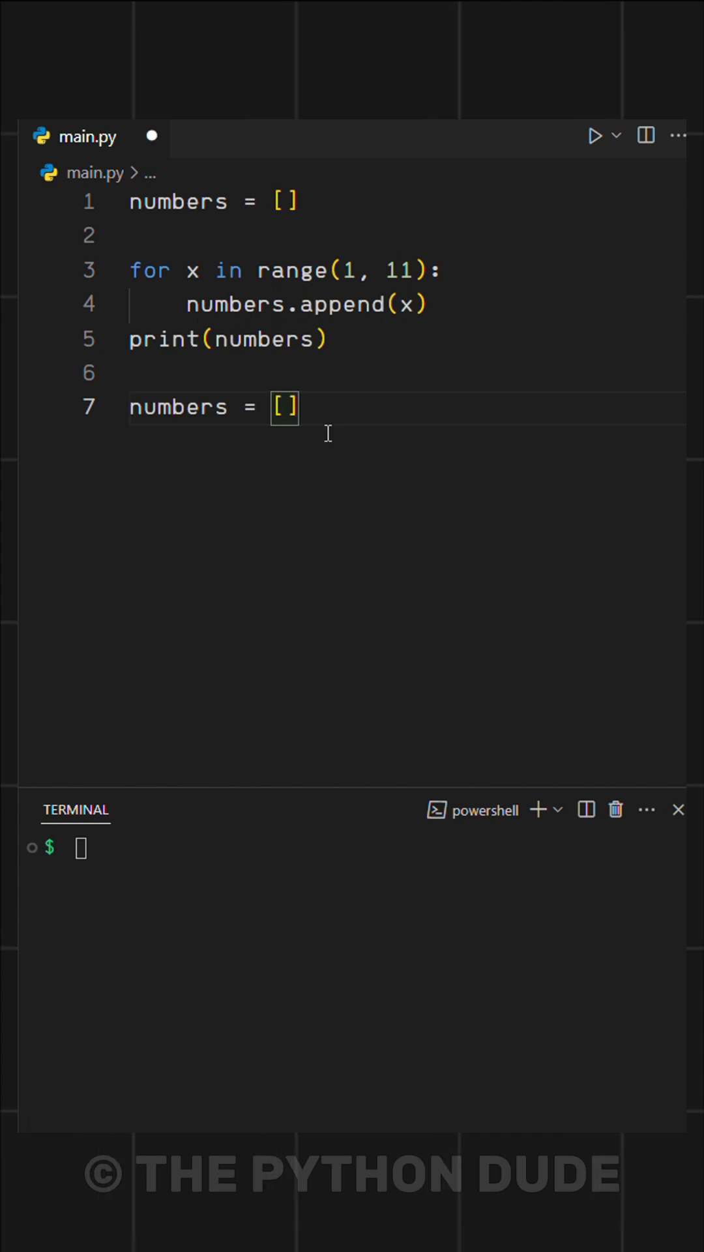
mouse_move(431, 269)
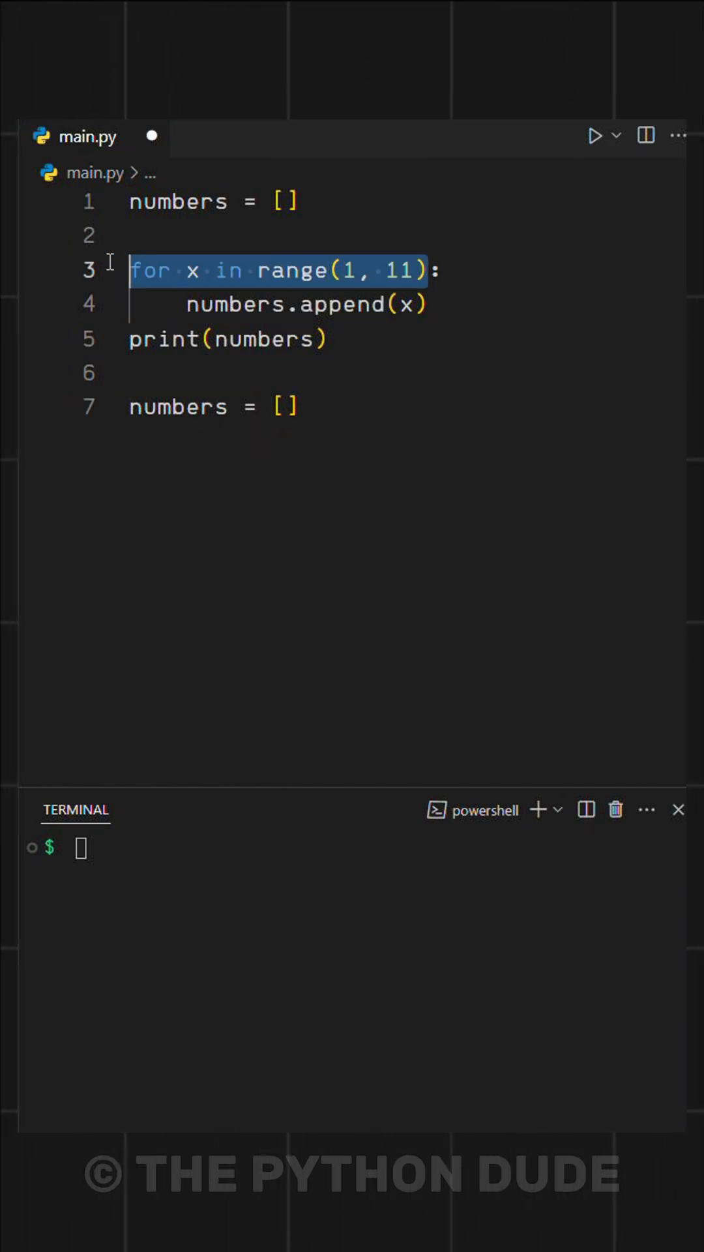
click(286, 407)
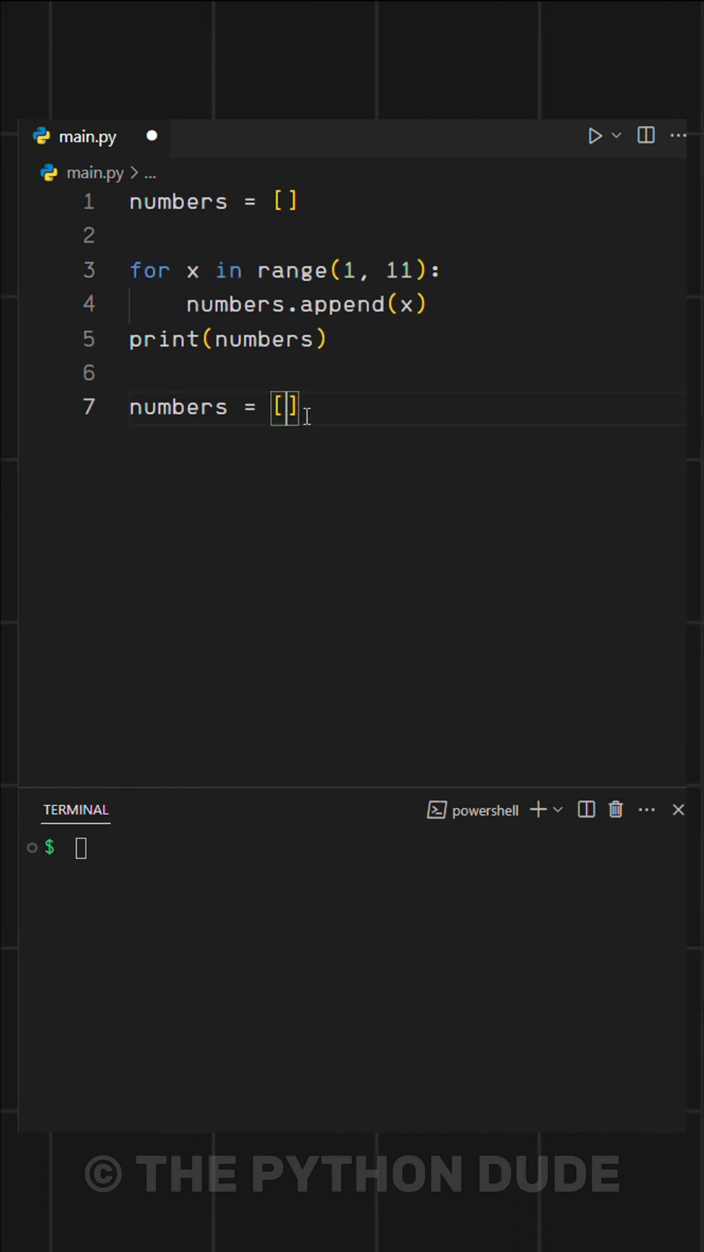
text(for x in range(1, 11))
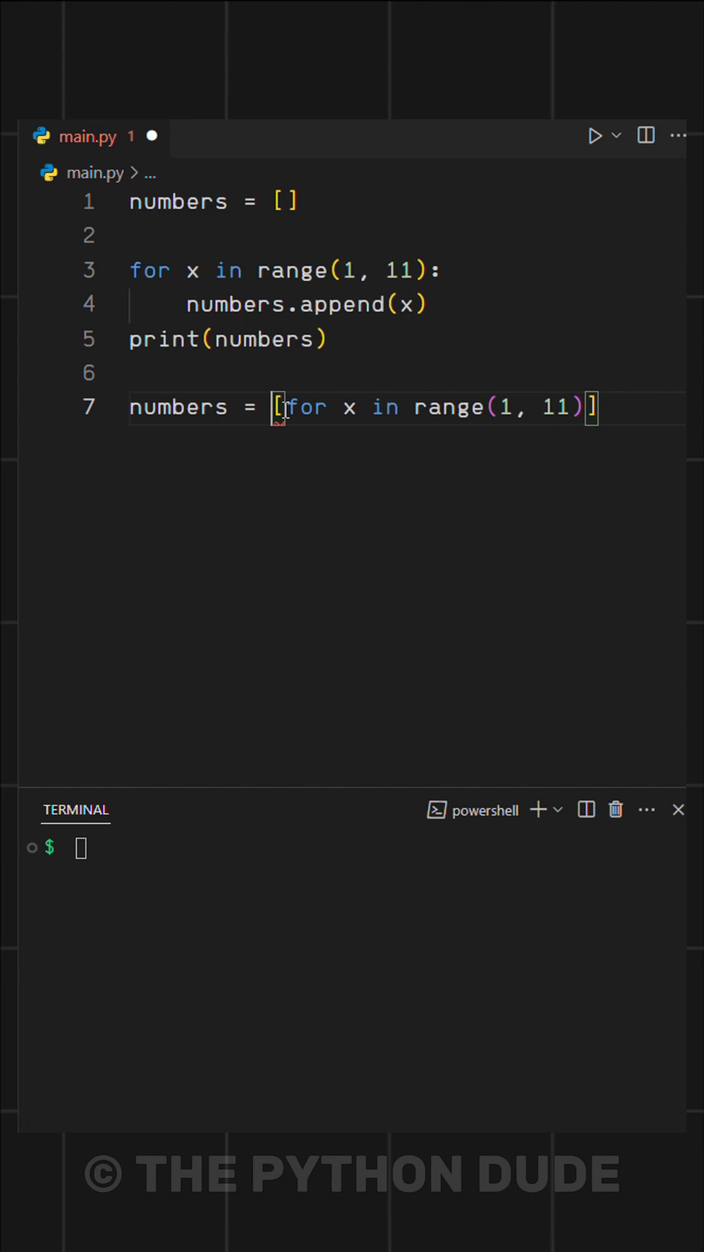
text(x)
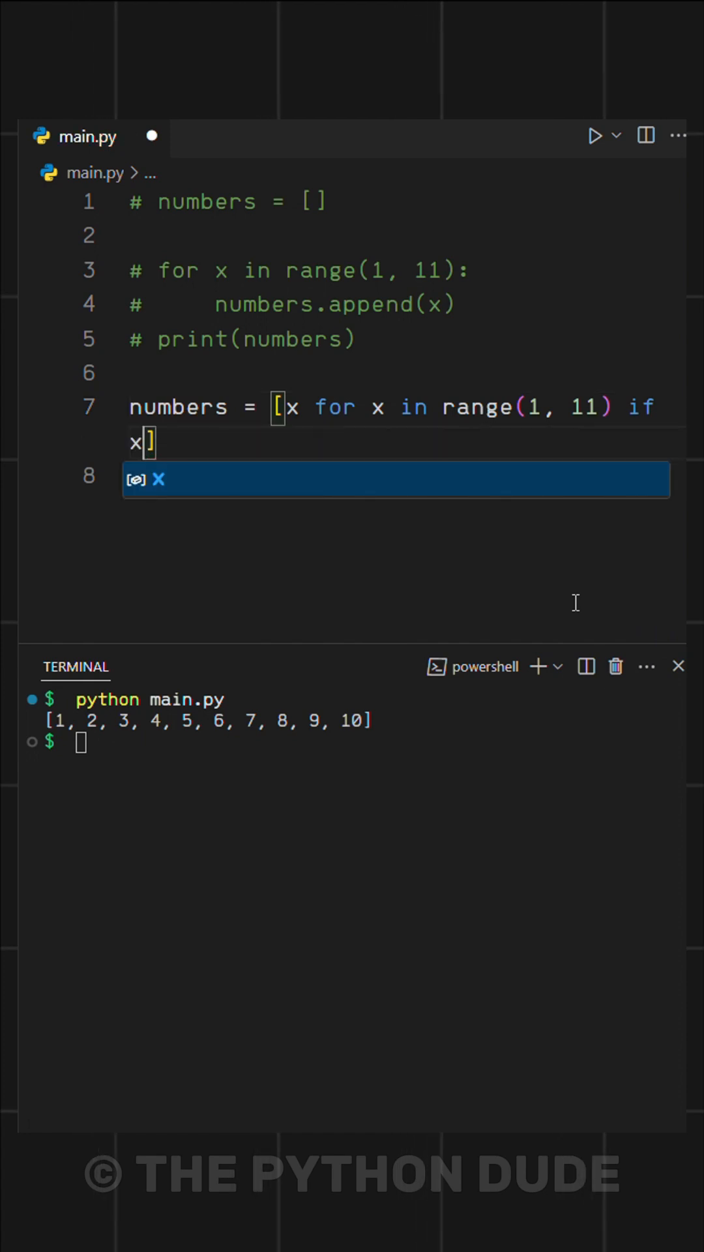
Step: Finish the even-number filter with % 2 == 0] in the comprehension
text(% 2 == 0])
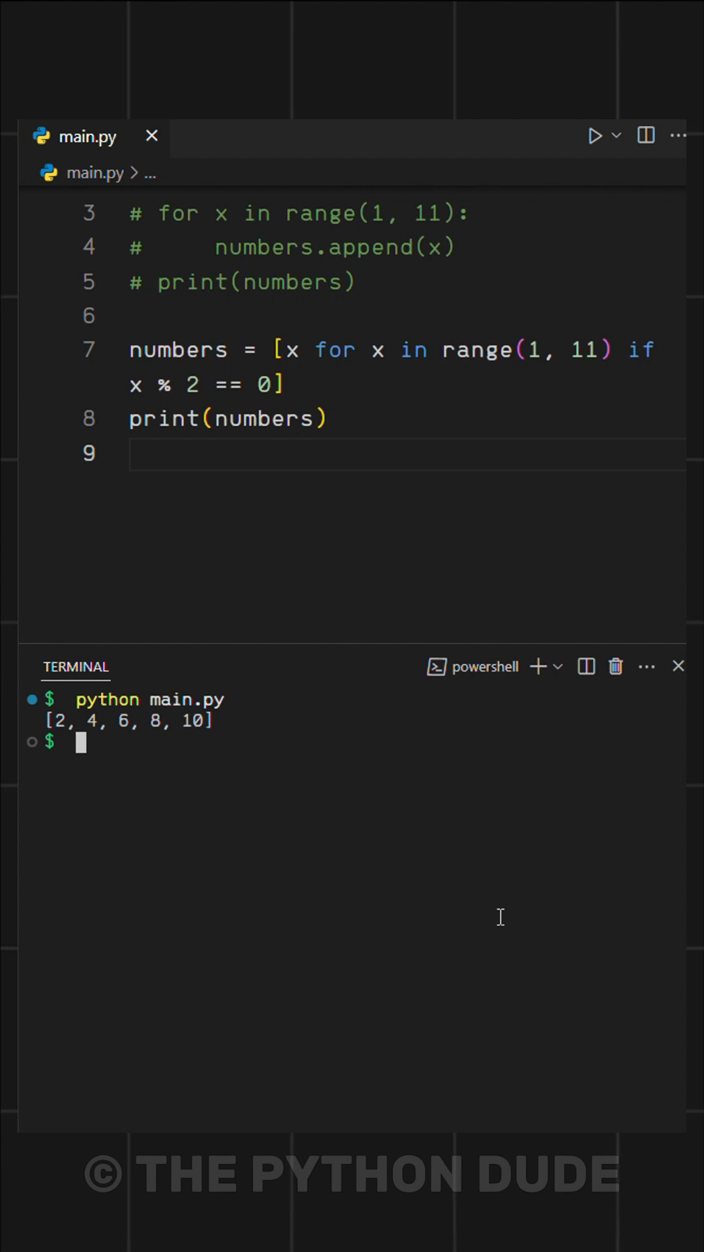
mouse_move(325, 901)
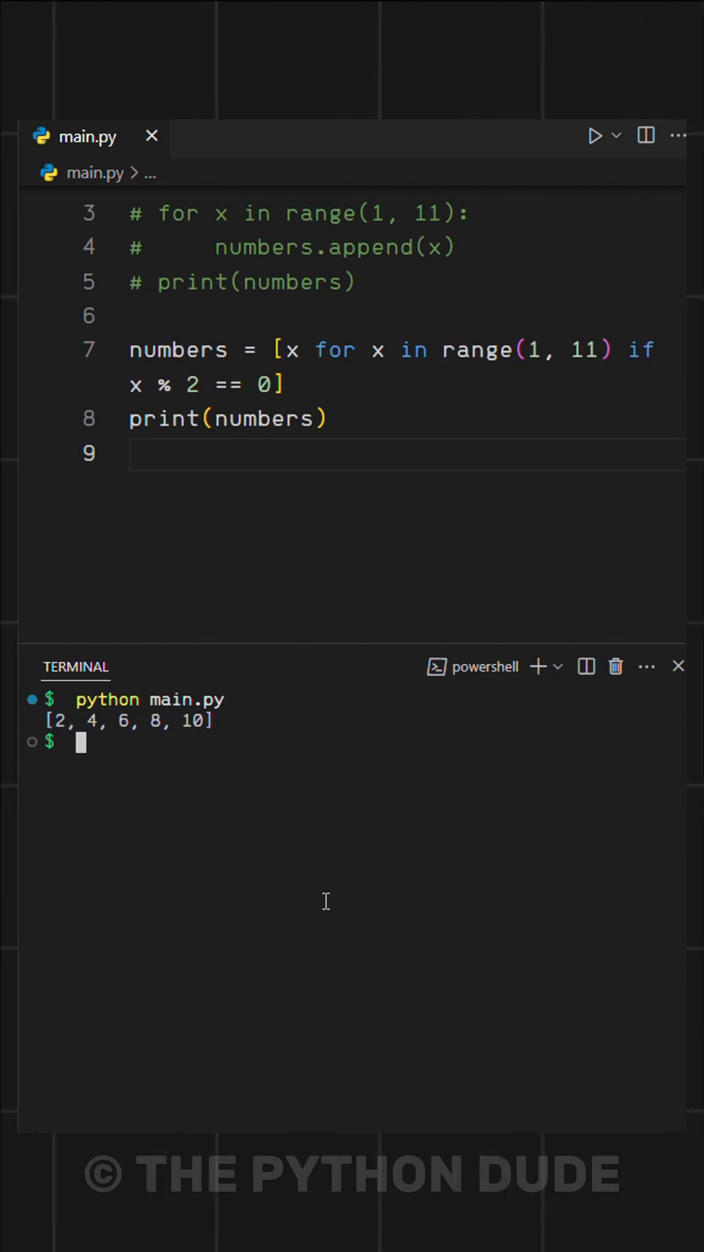